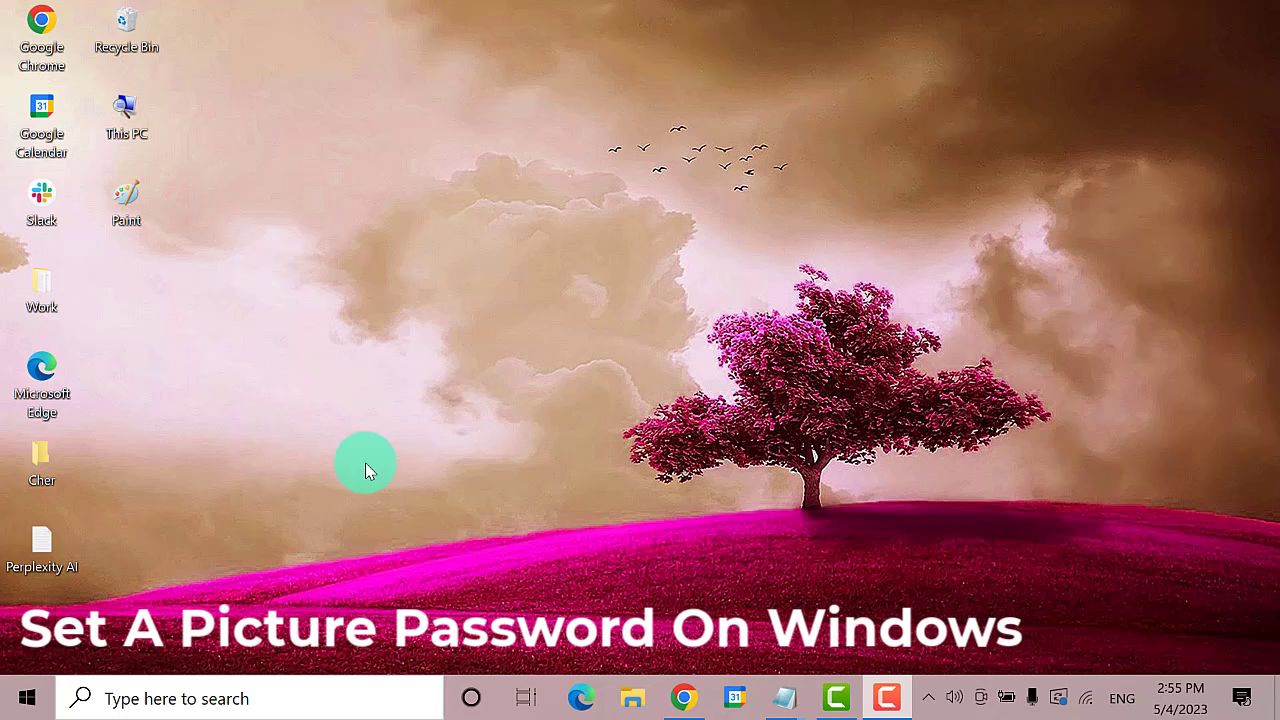
pyautogui.moveTo(1230, 244)
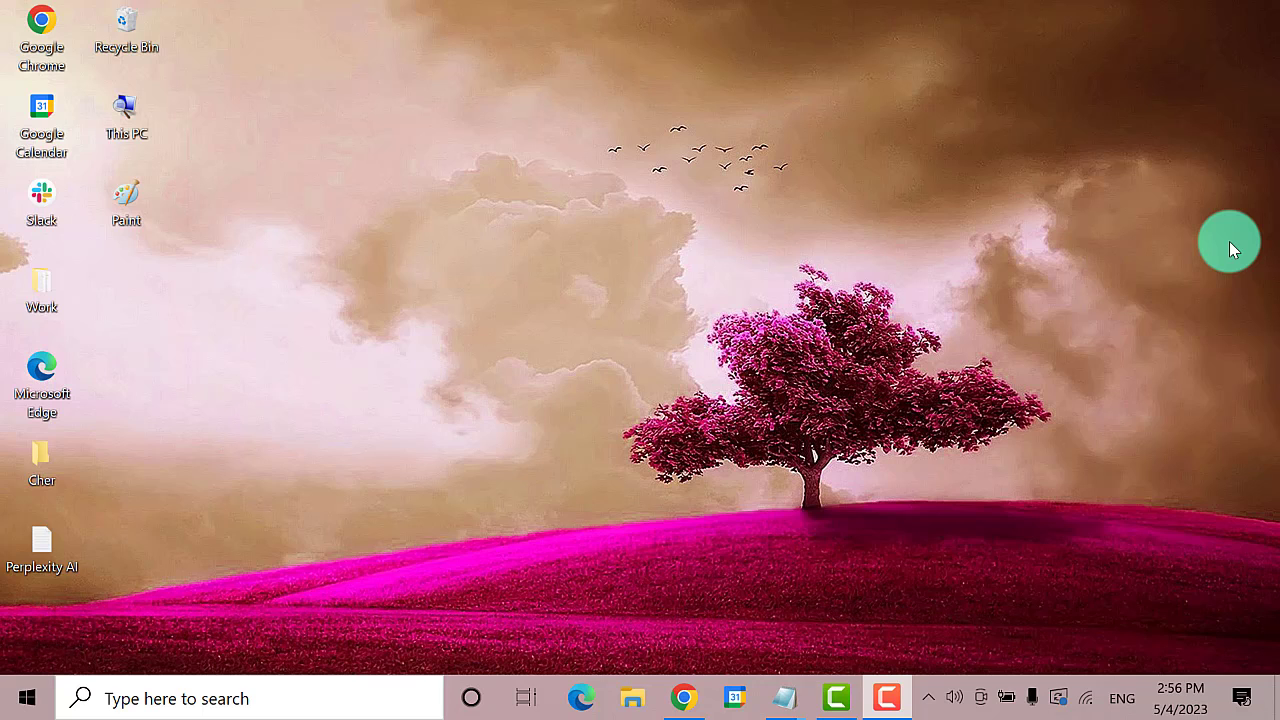
pyautogui.moveTo(1112, 220)
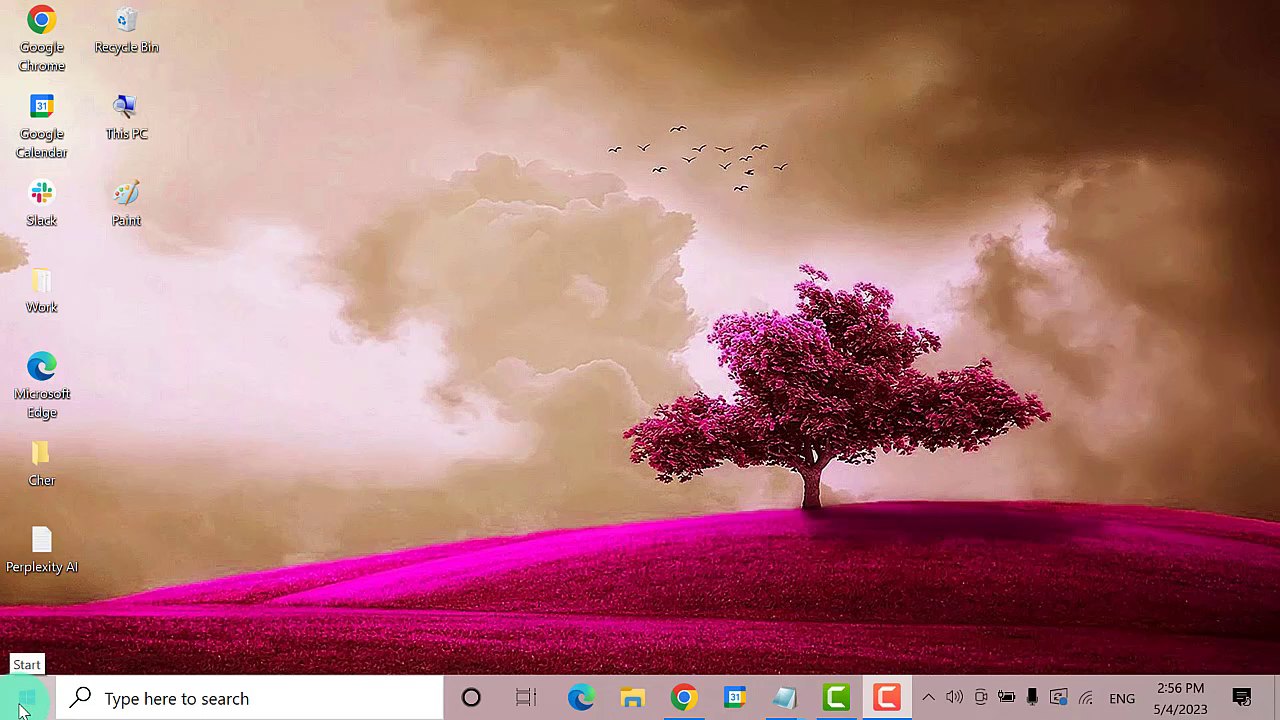
# Reach the Accounts section of Settings from the Start menu, landing on Your info.
pyautogui.click(18, 698)
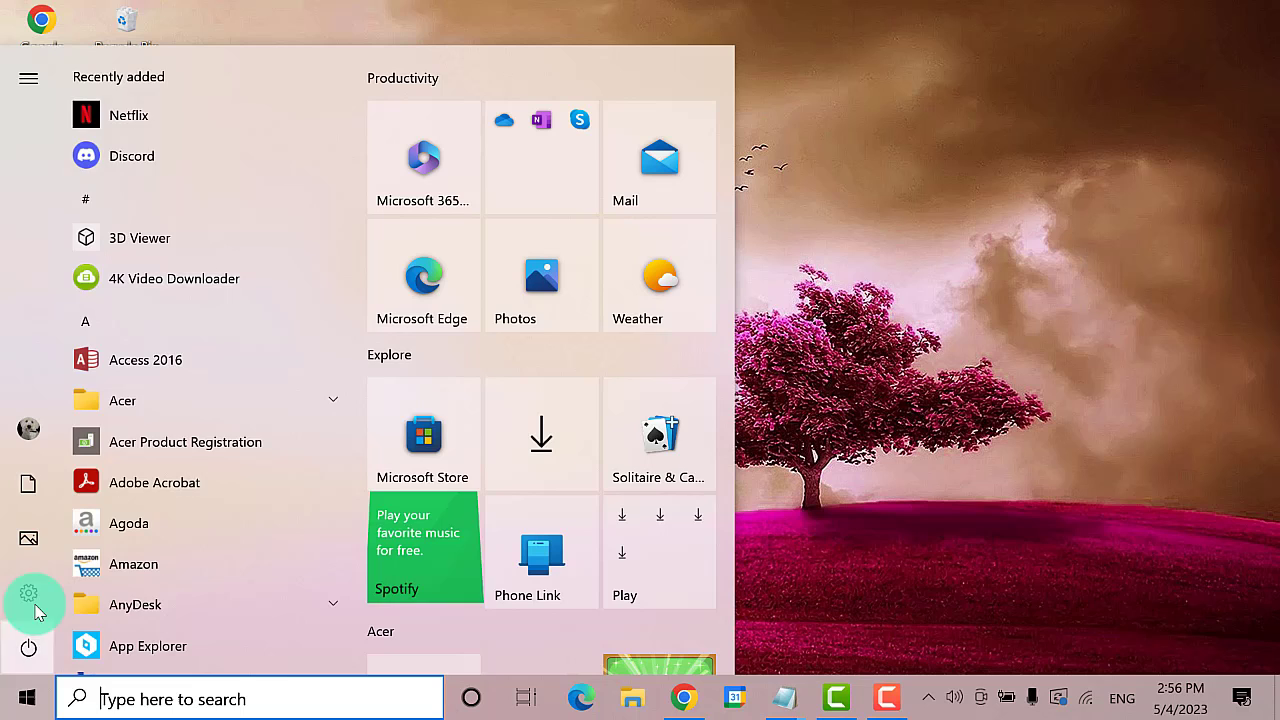
pyautogui.click(28, 78)
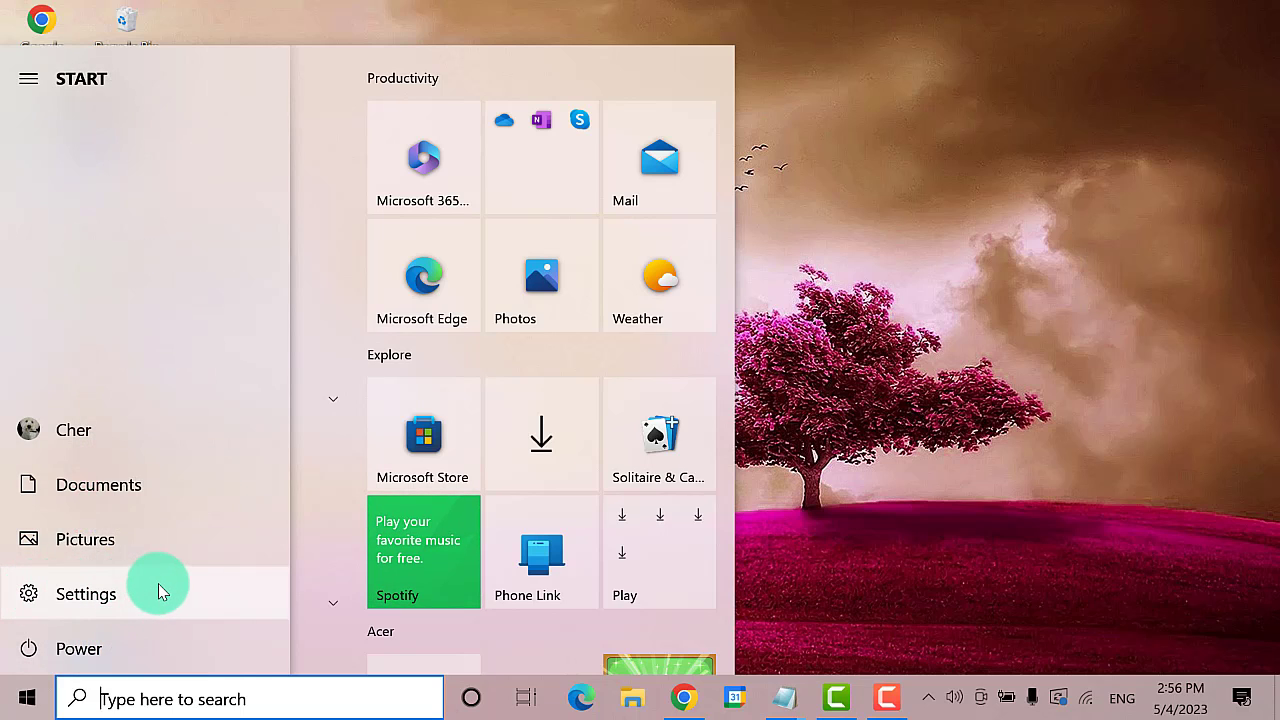
pyautogui.click(86, 592)
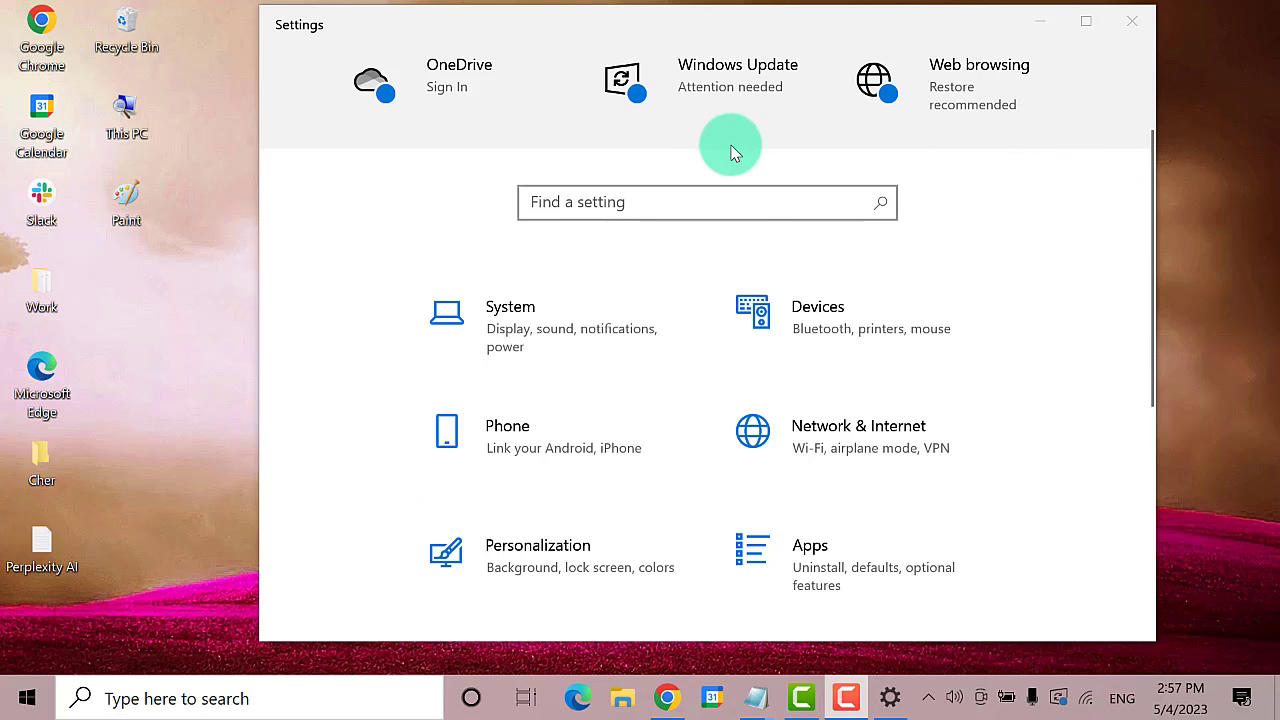
pyautogui.scroll(-3)
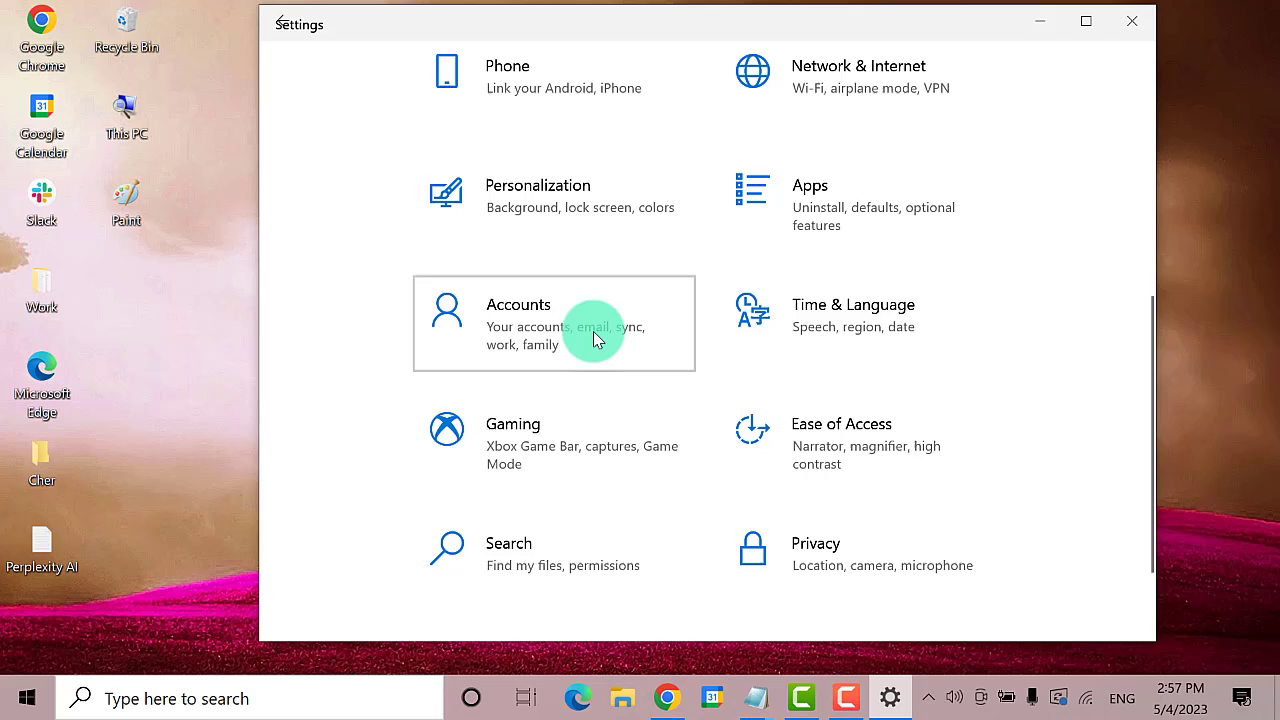
pyautogui.click(552, 322)
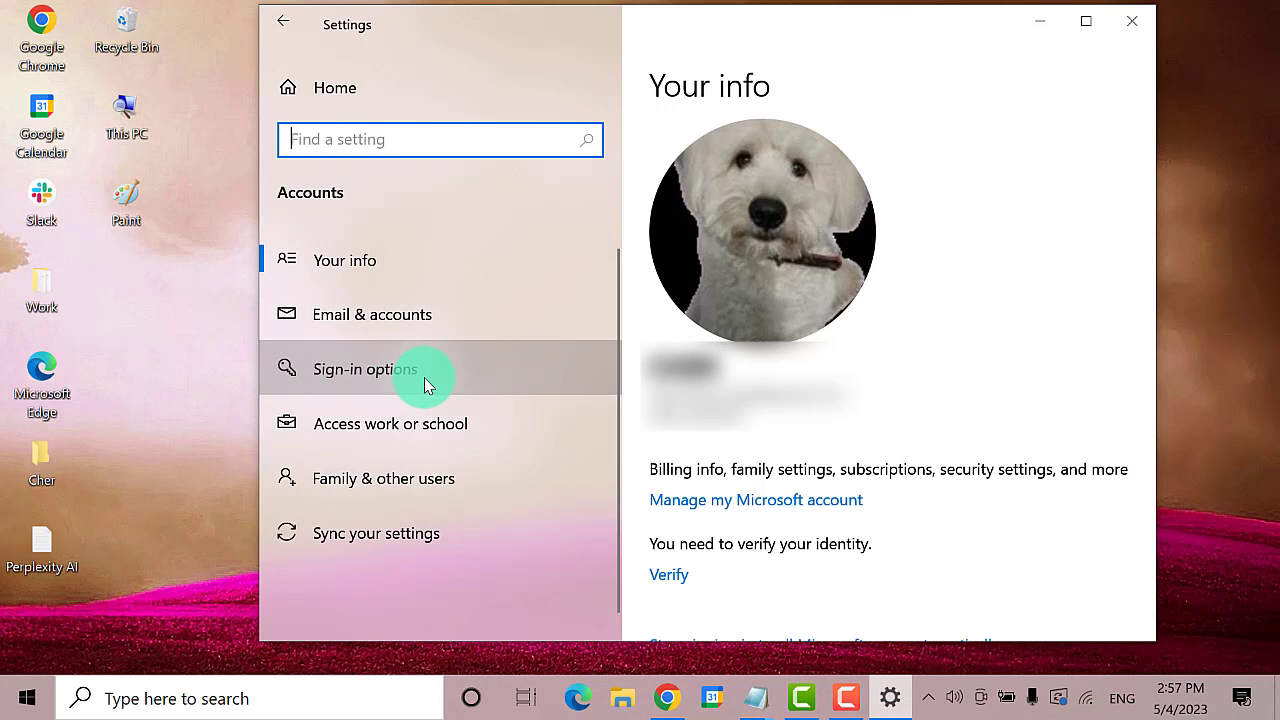
# Go to Sign-in options and start adding a Picture Password.
pyautogui.click(366, 368)
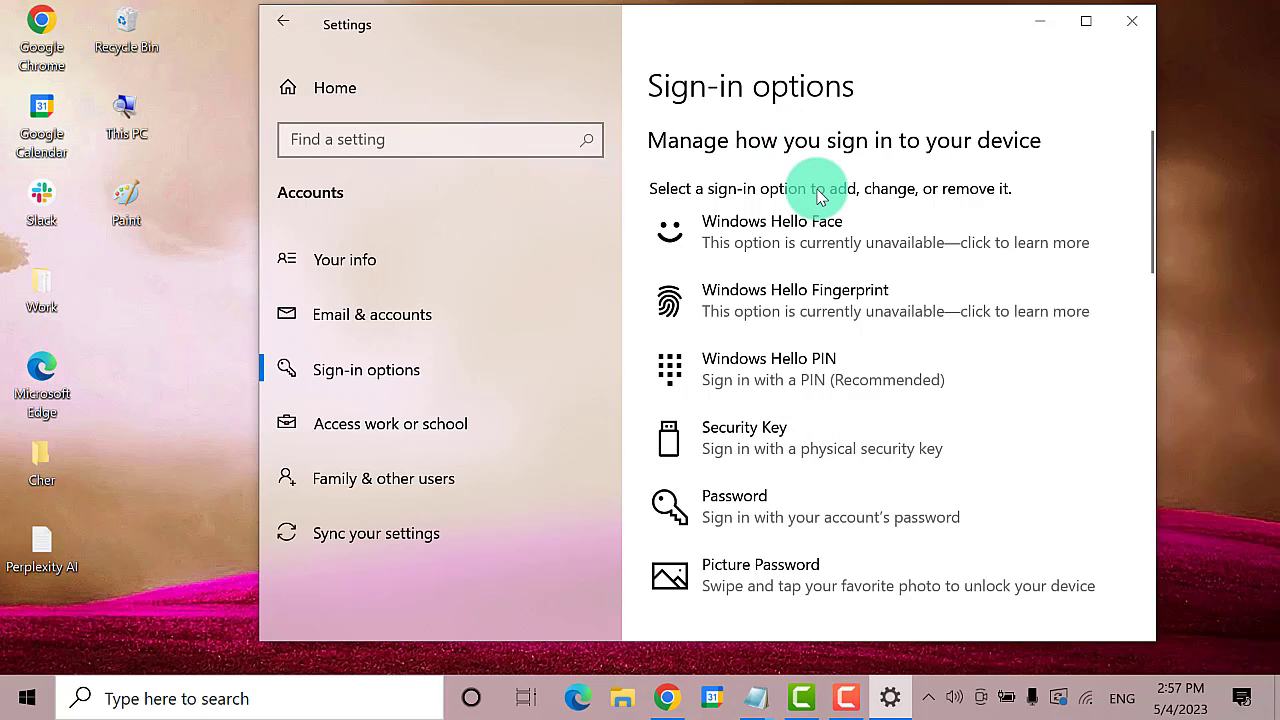
pyautogui.scroll(-3)
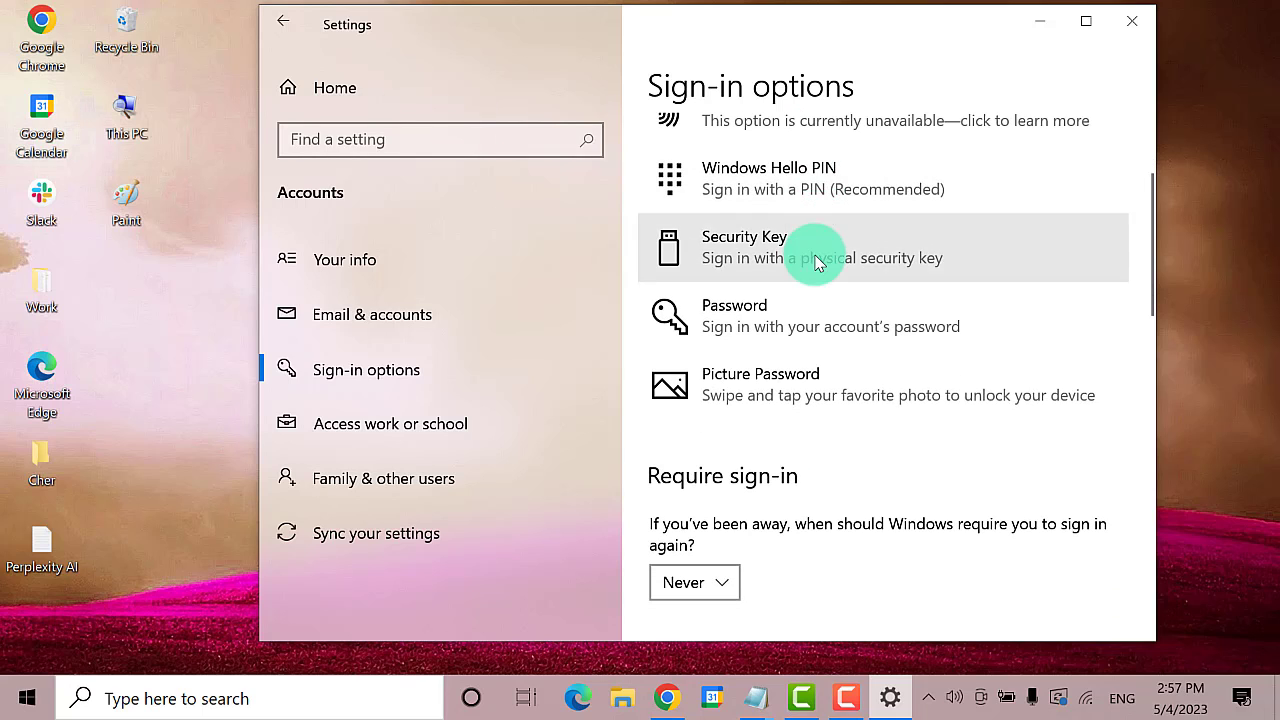
pyautogui.moveTo(806, 388)
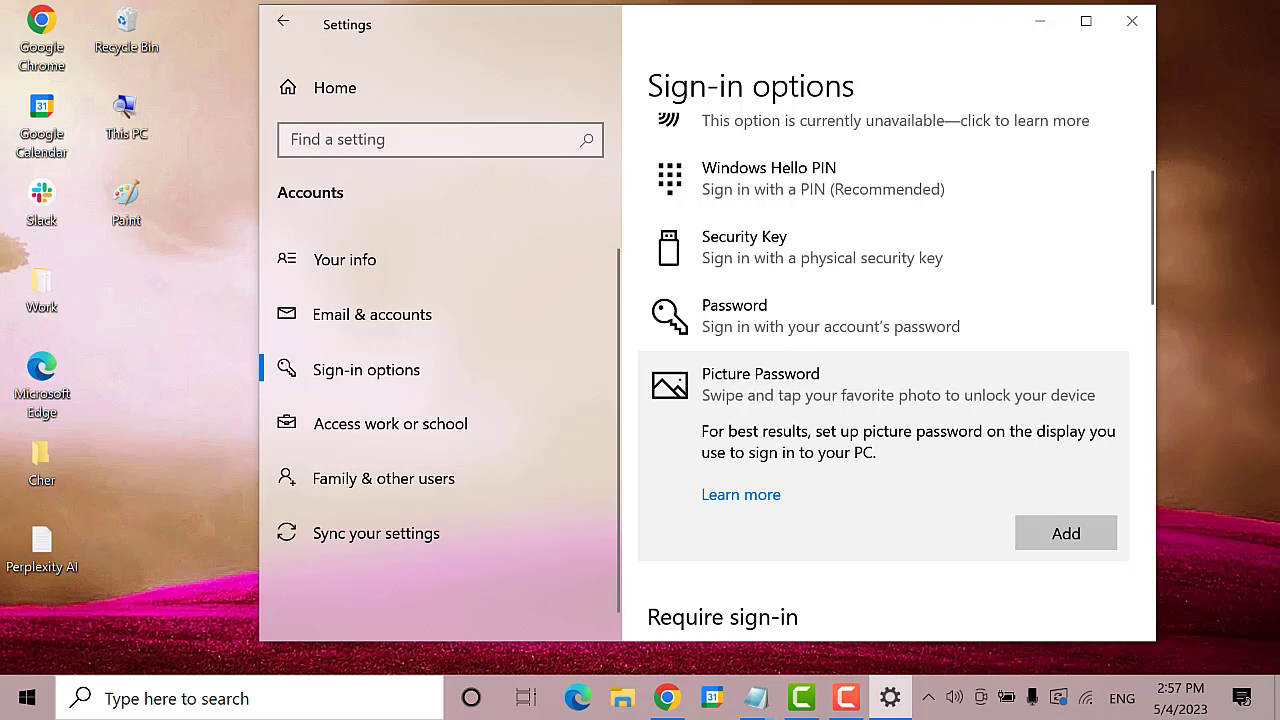
pyautogui.click(1064, 532)
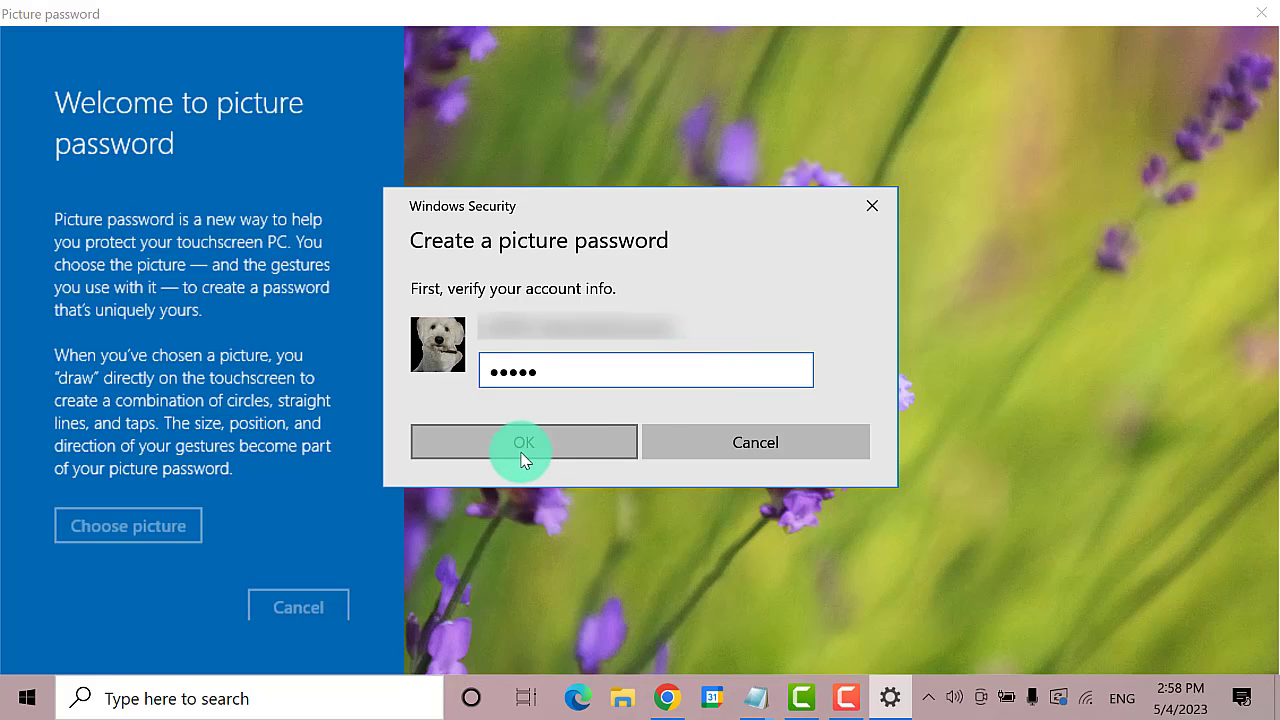
# Confirm the account password in Windows Security to reach the picture password welcome screen.
pyautogui.click(524, 442)
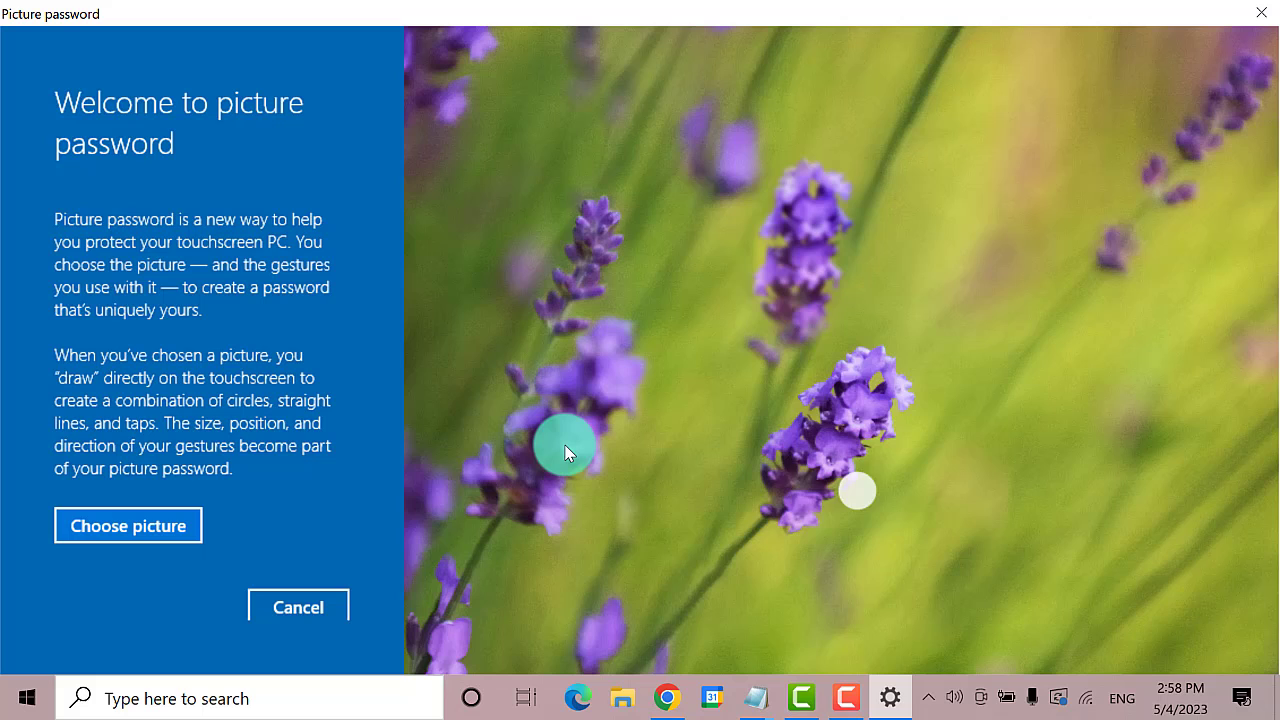
pyautogui.click(128, 524)
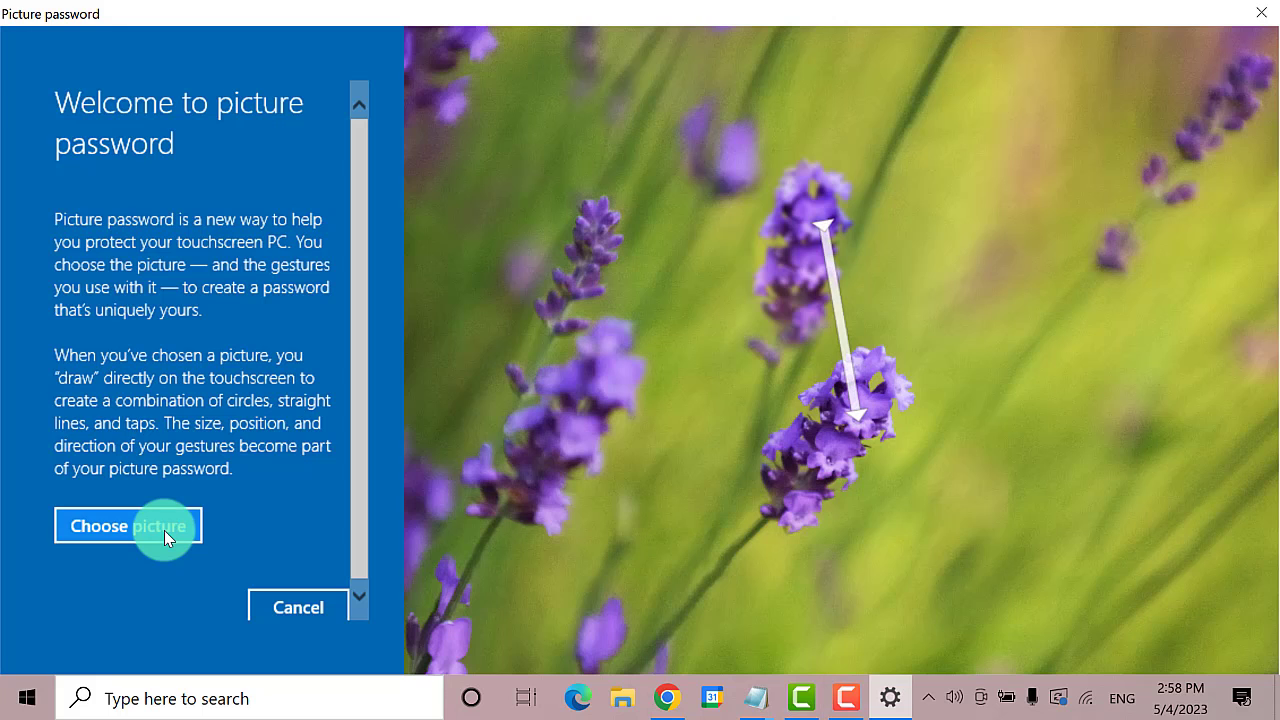
# Load the Choy2 dog photo from the Pictures > choy folder into the setup.
pyautogui.click(128, 524)
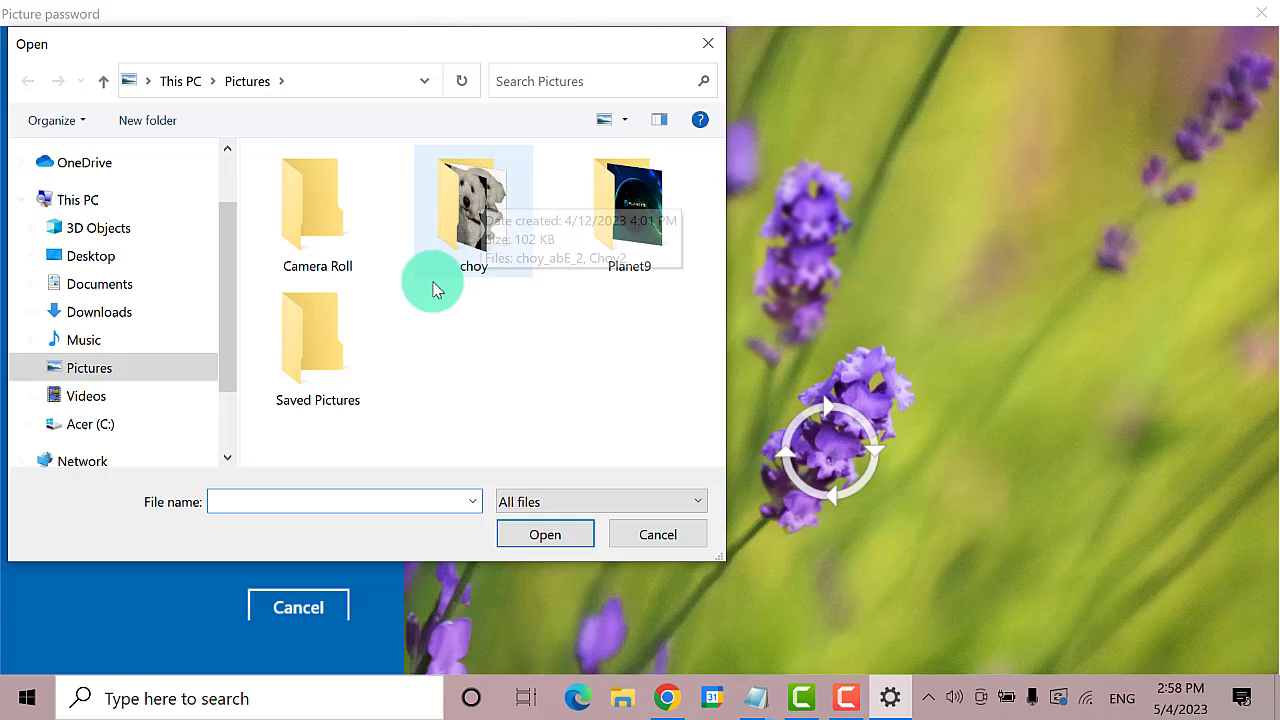
pyautogui.click(472, 204)
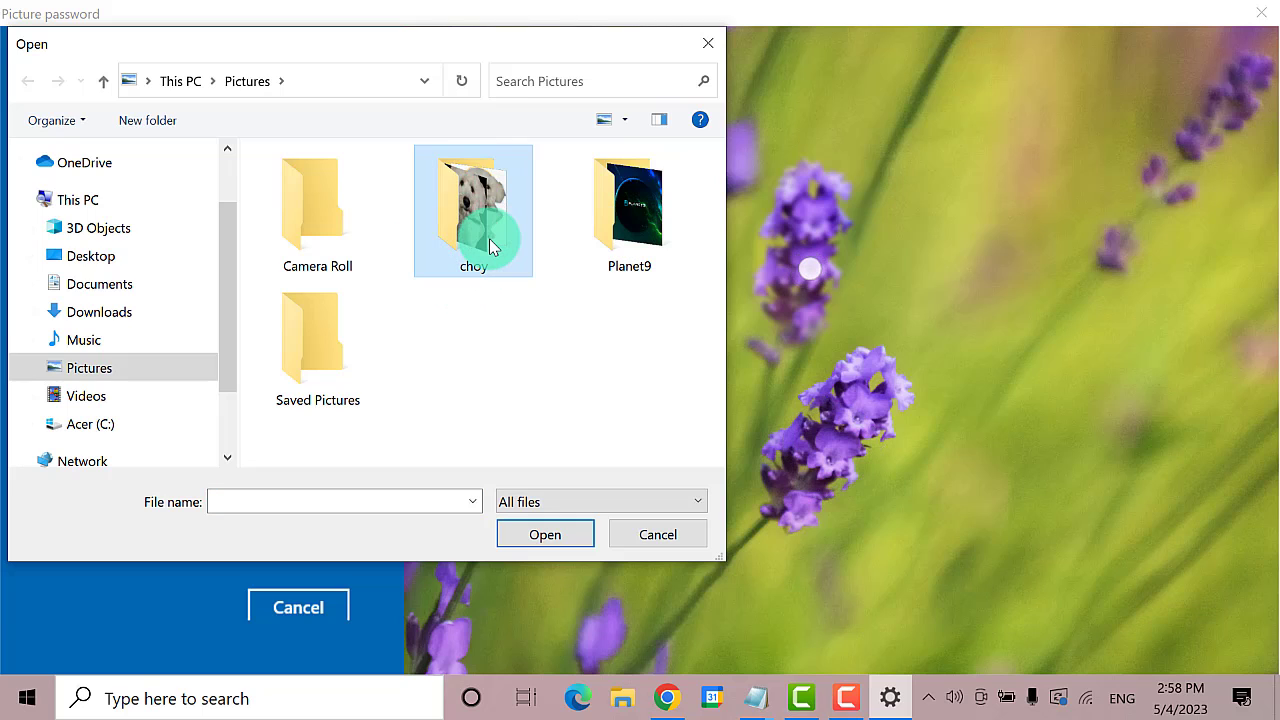
pyautogui.doubleClick(472, 204)
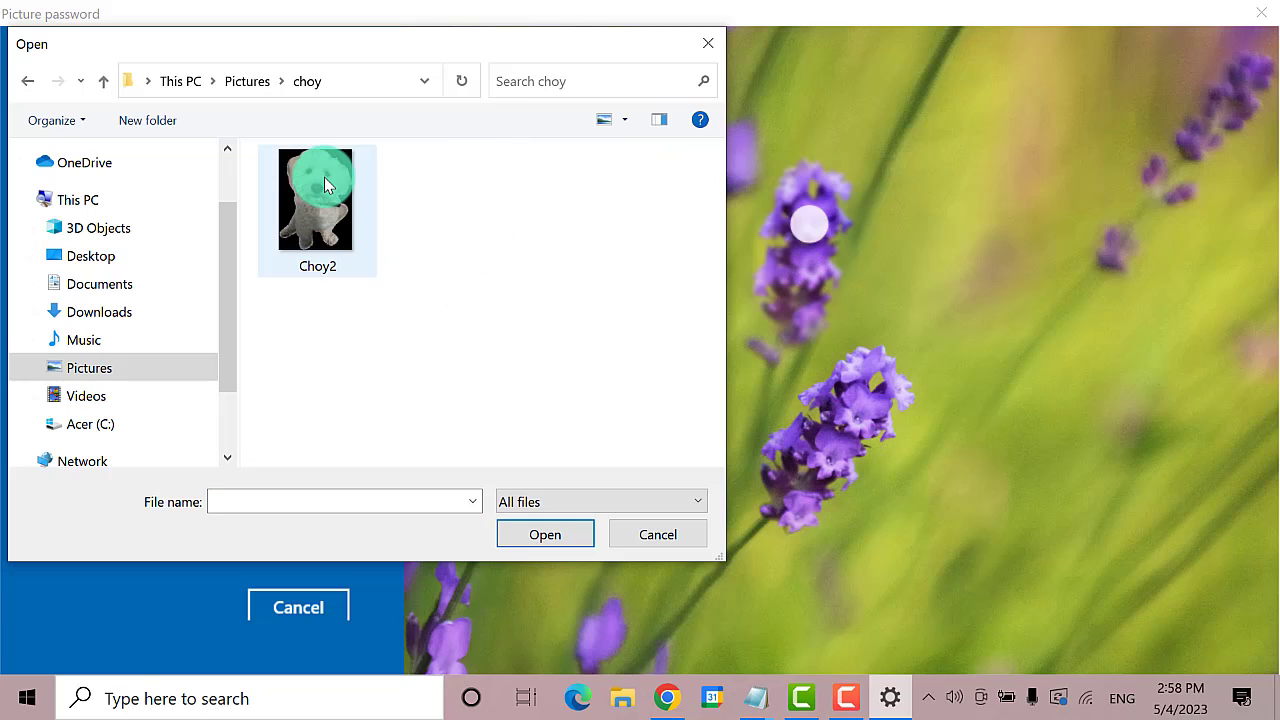
pyautogui.click(316, 200)
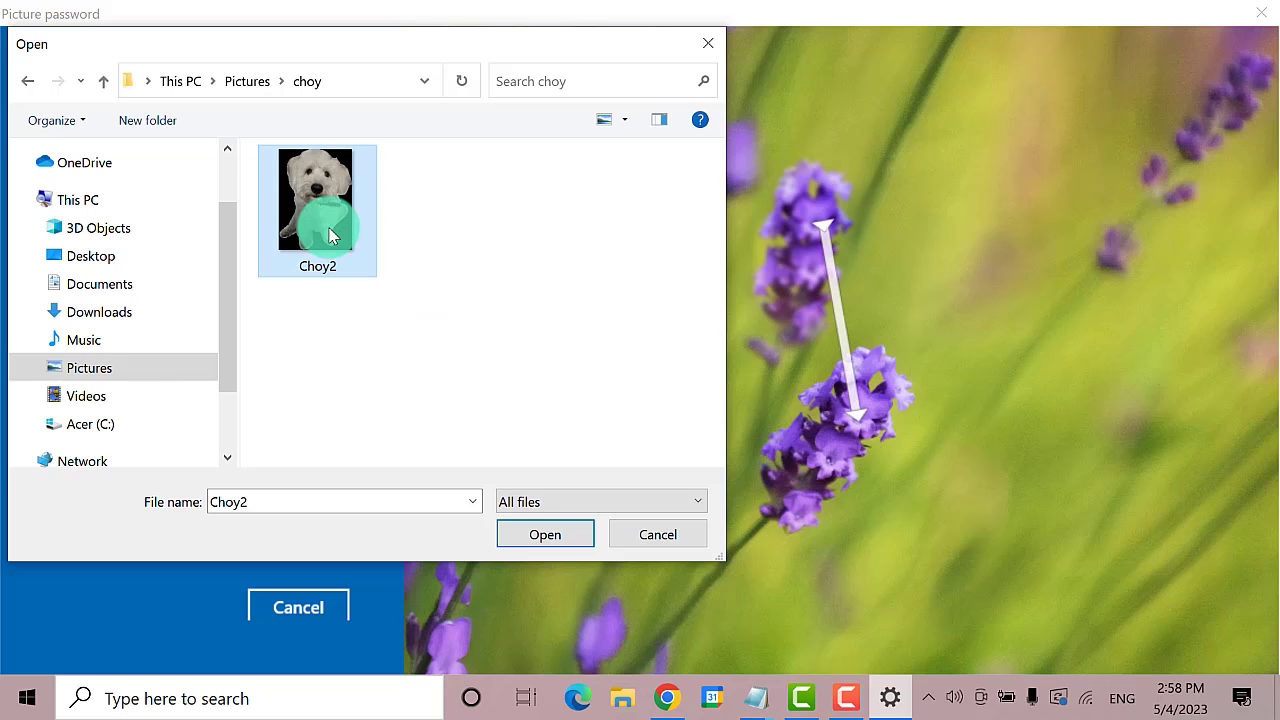
pyautogui.click(544, 532)
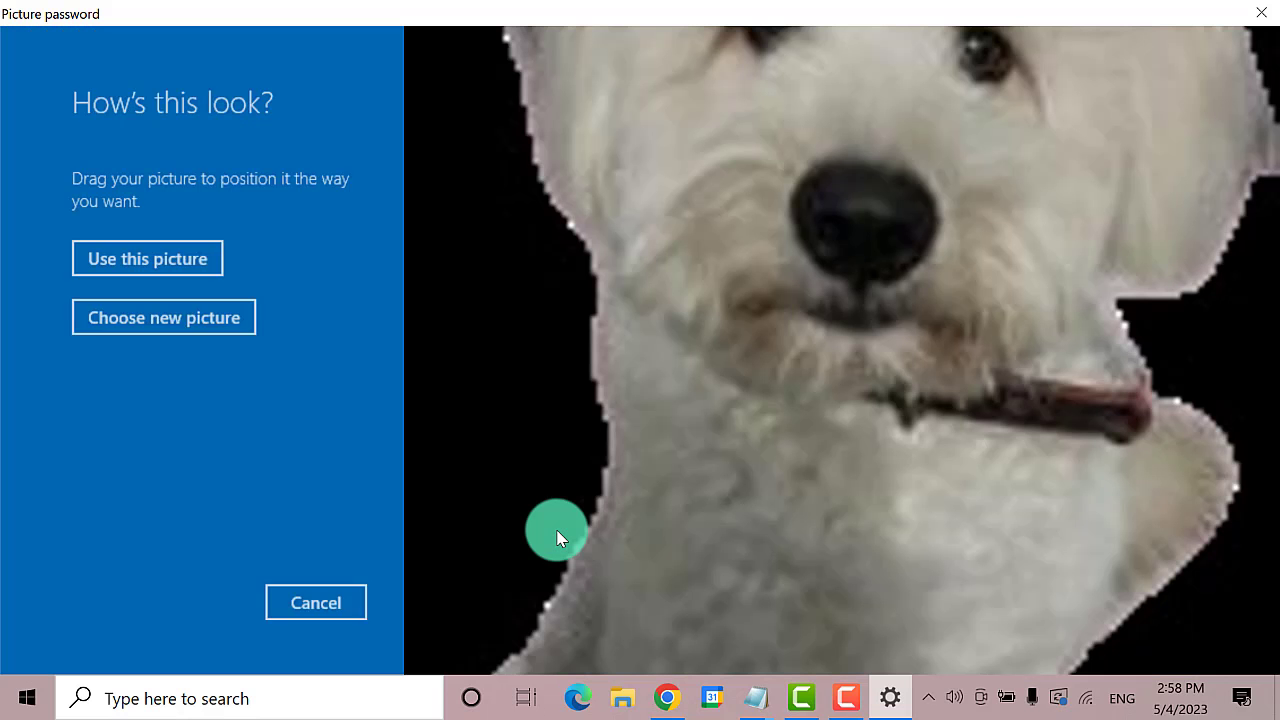
# Drag the photo so the dog's face fills the view.
pyautogui.moveTo(558, 538); pyautogui.dragTo(828, 490)
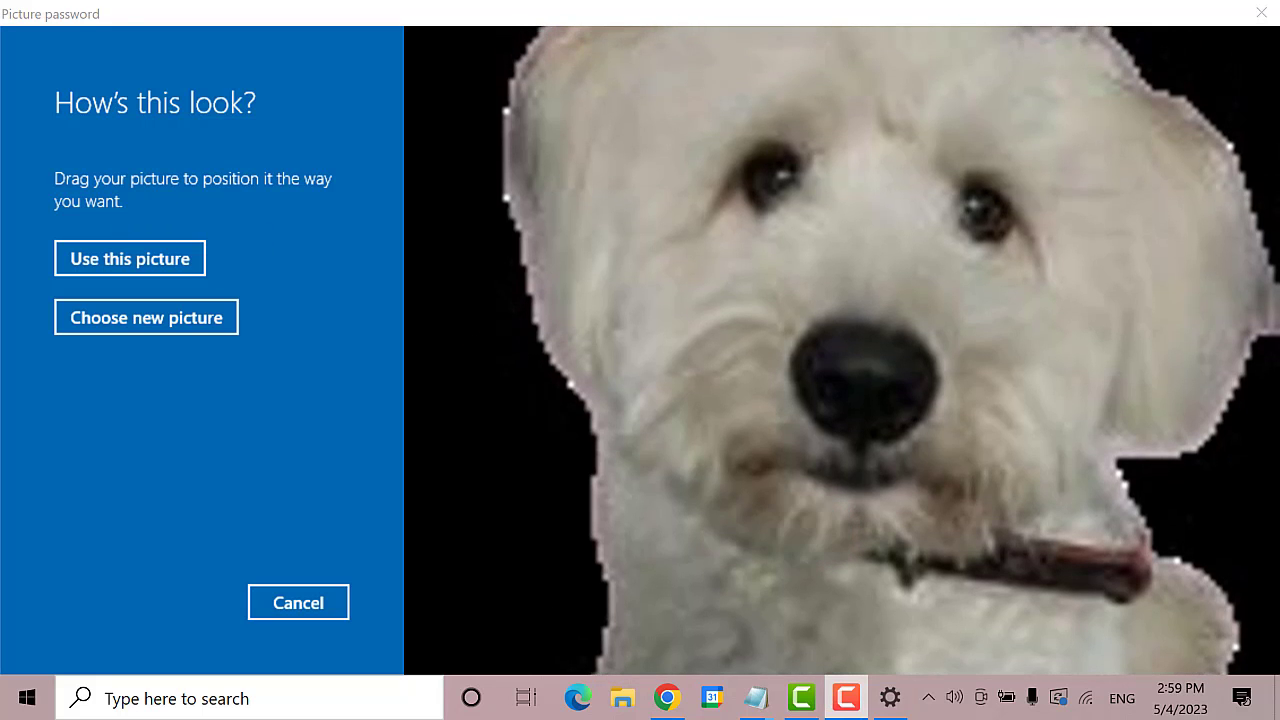
pyautogui.click(130, 258)
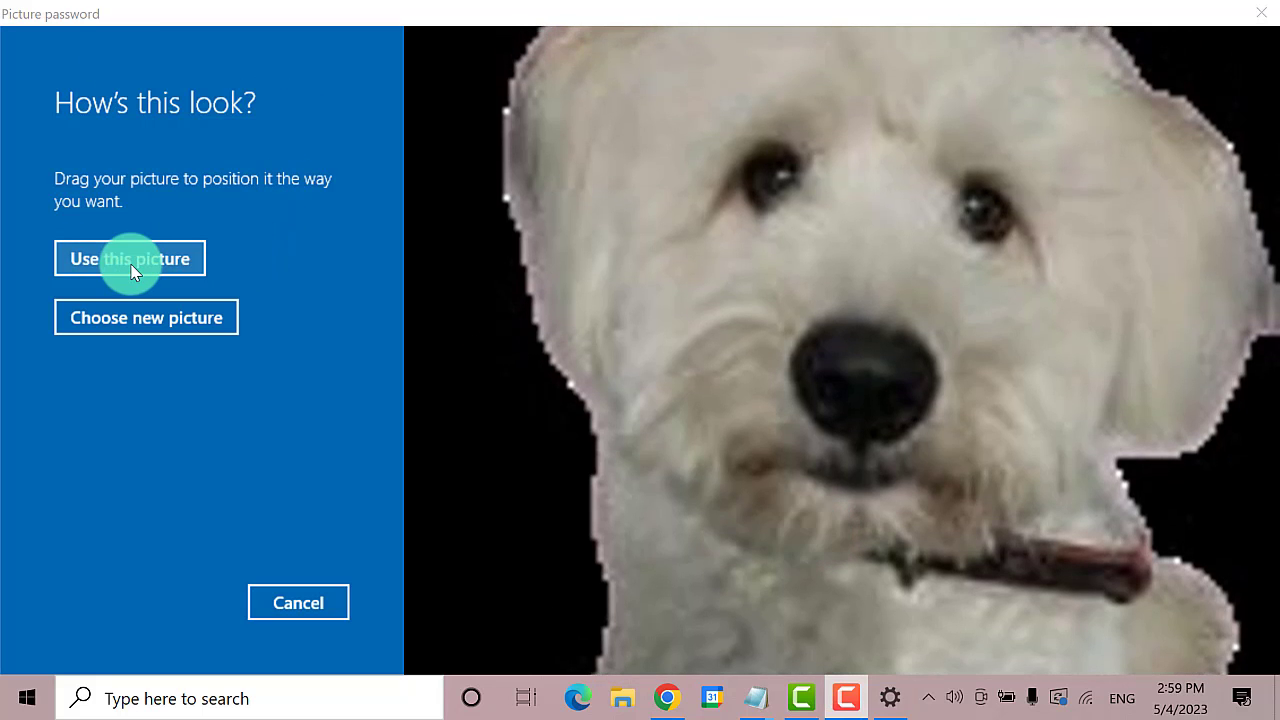
# Use this picture, then tap three points around the dog's eyes as the gestures.
pyautogui.click(128, 258)
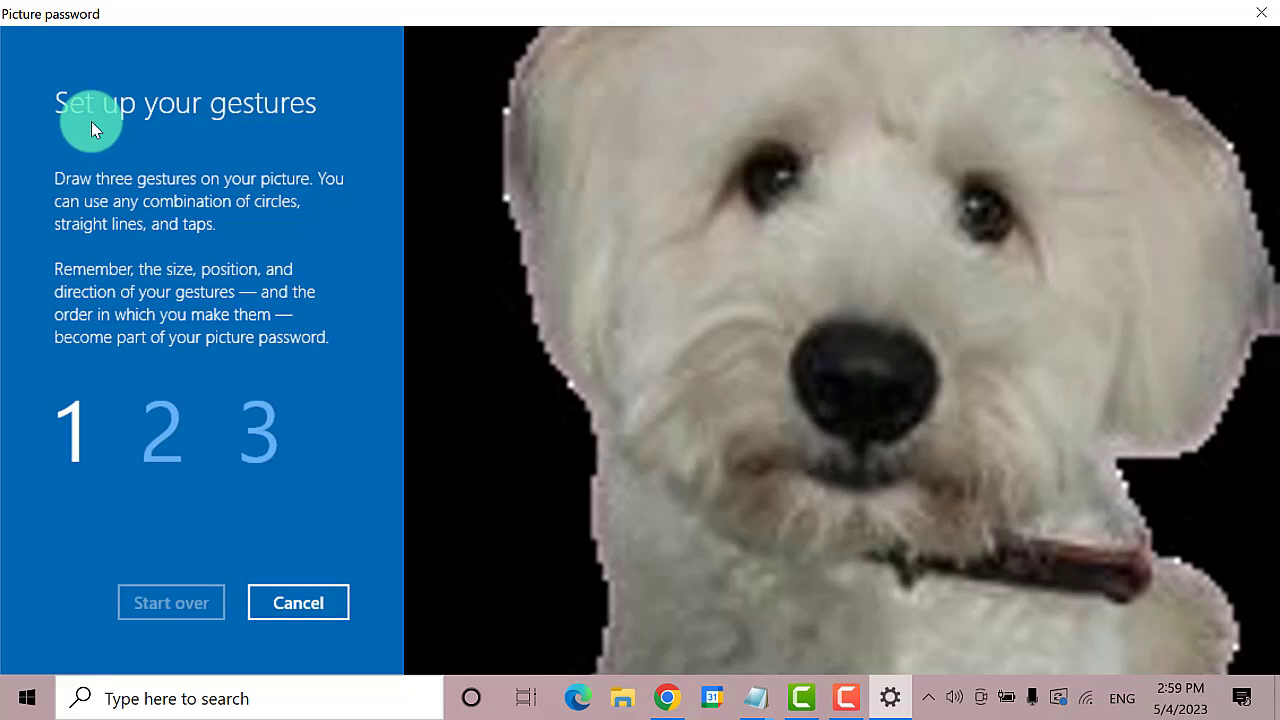
pyautogui.moveTo(244, 196)
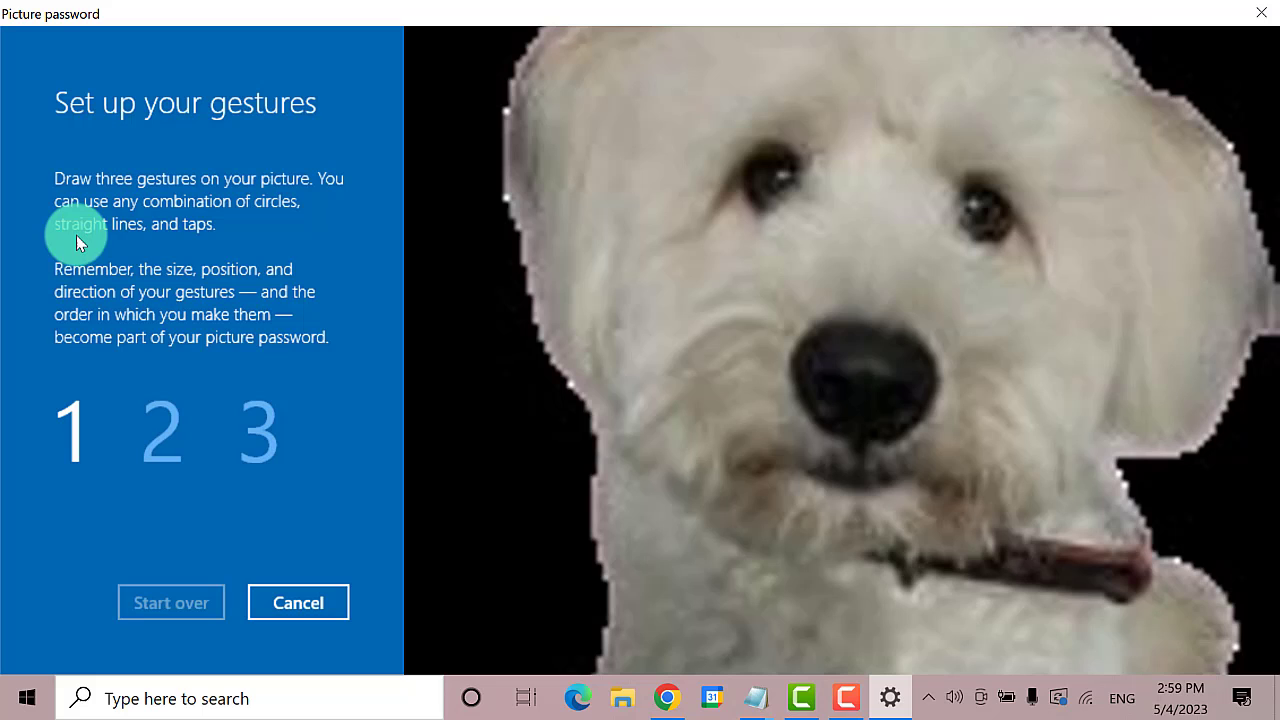
pyautogui.moveTo(264, 238)
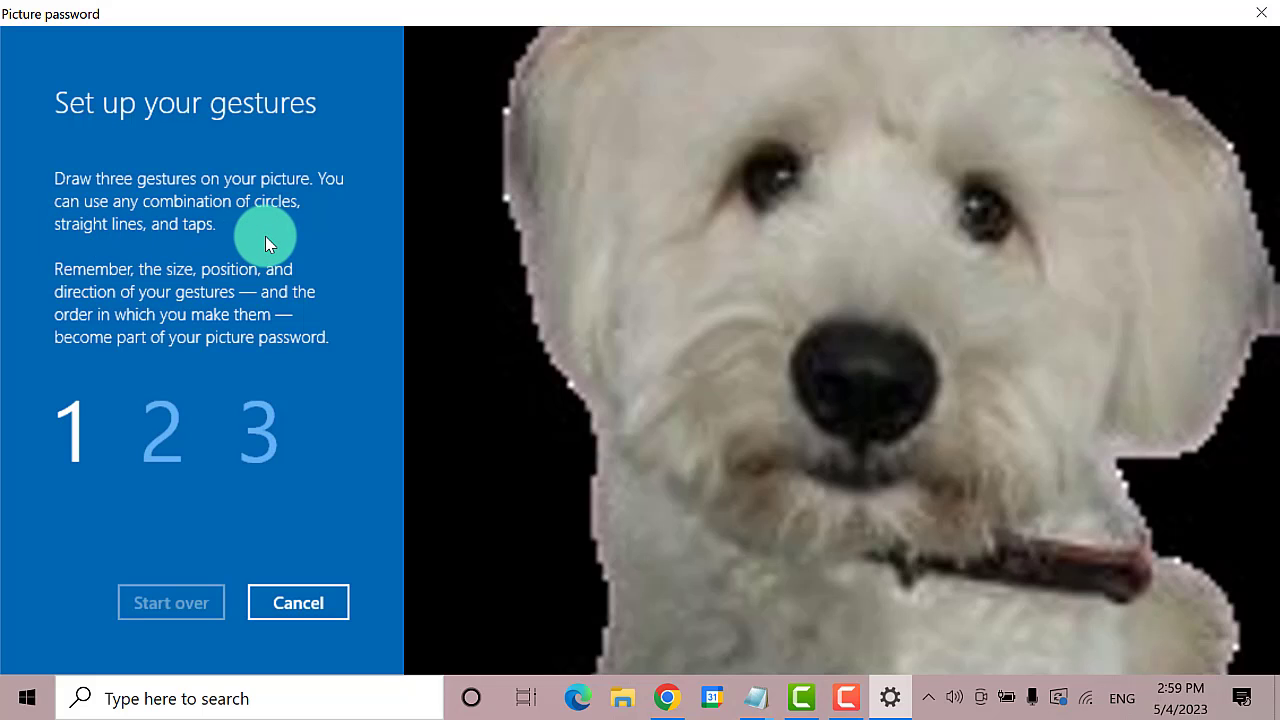
pyautogui.moveTo(708, 276)
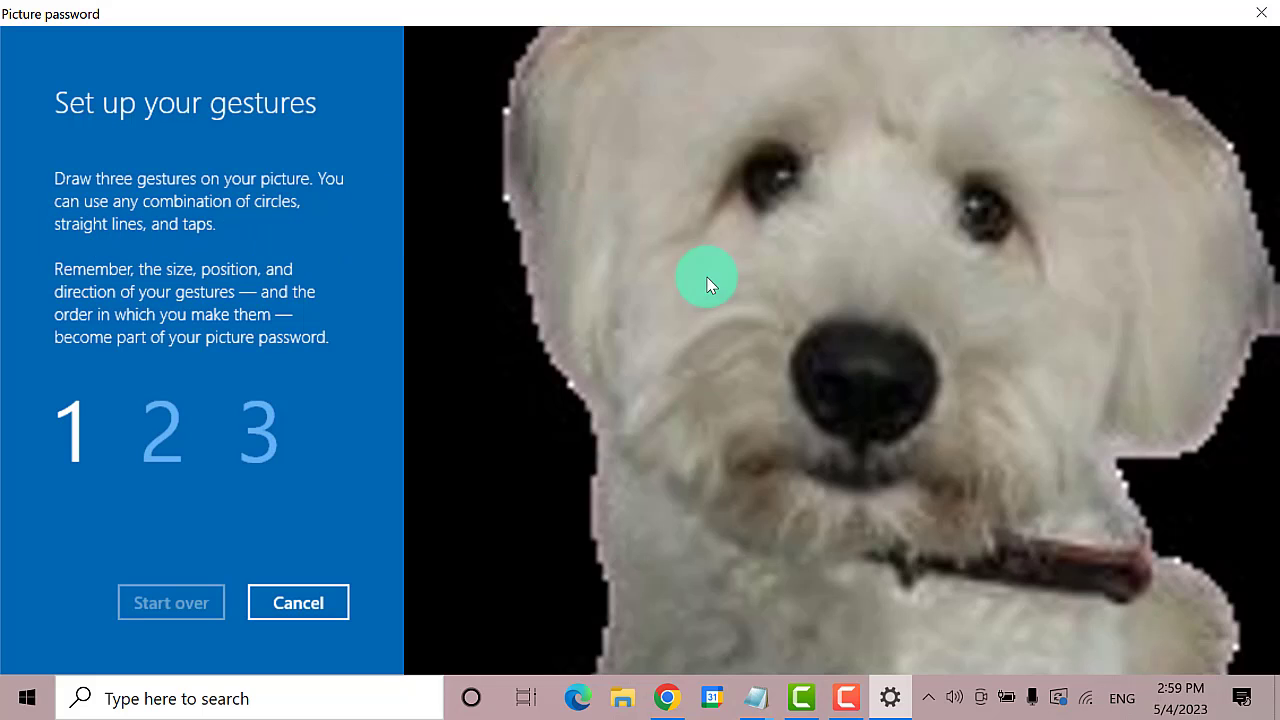
pyautogui.click(870, 390)
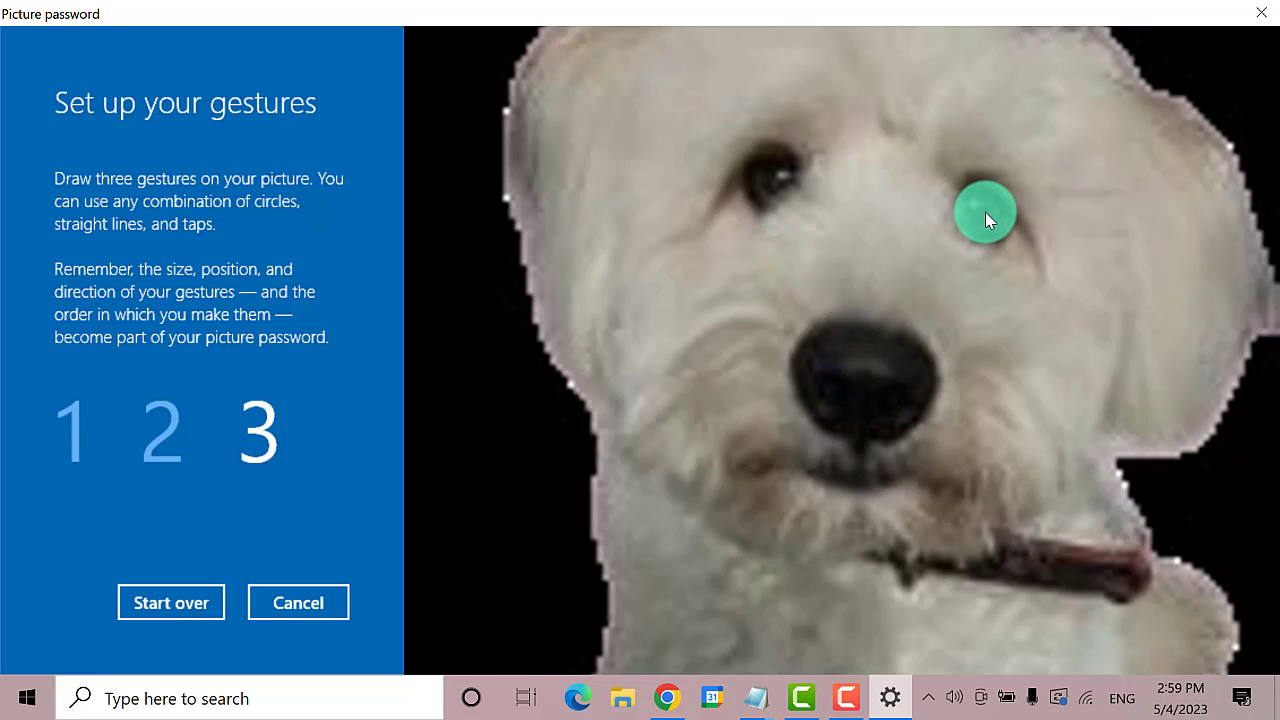
pyautogui.click(984, 212)
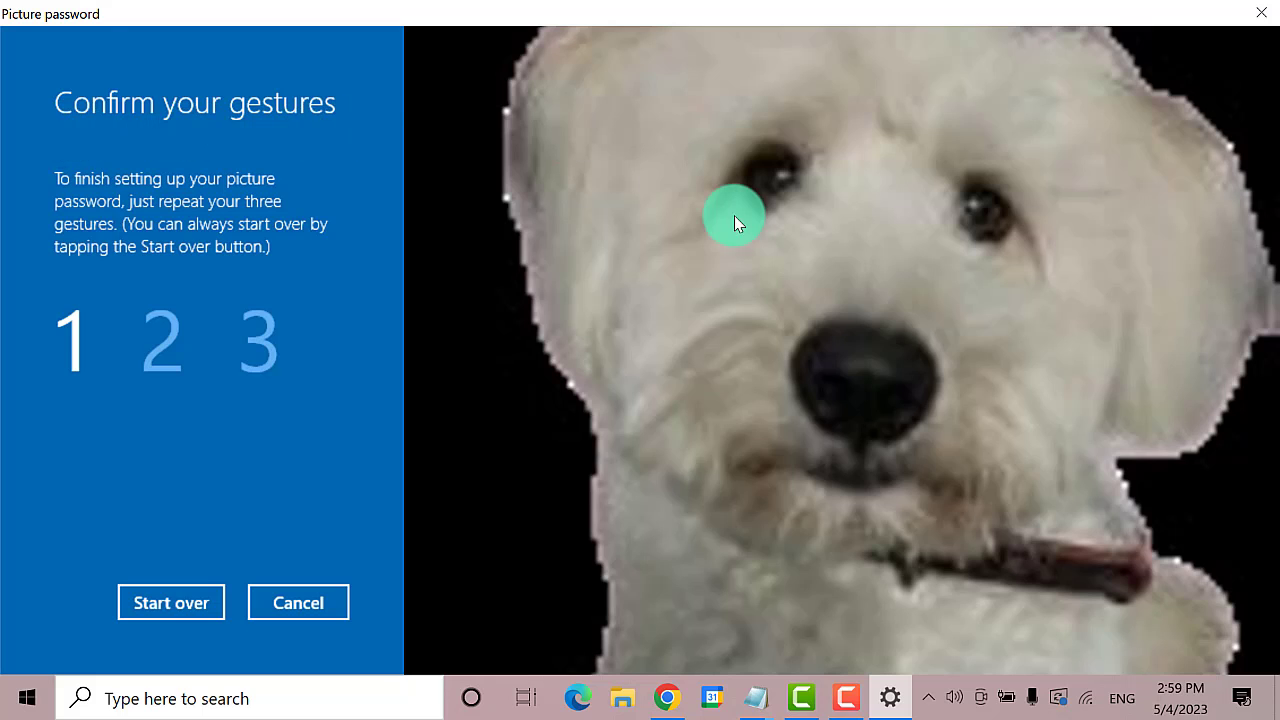
# Repeat the taps to confirm the gestures and finish creating the picture password.
pyautogui.click(810, 280)
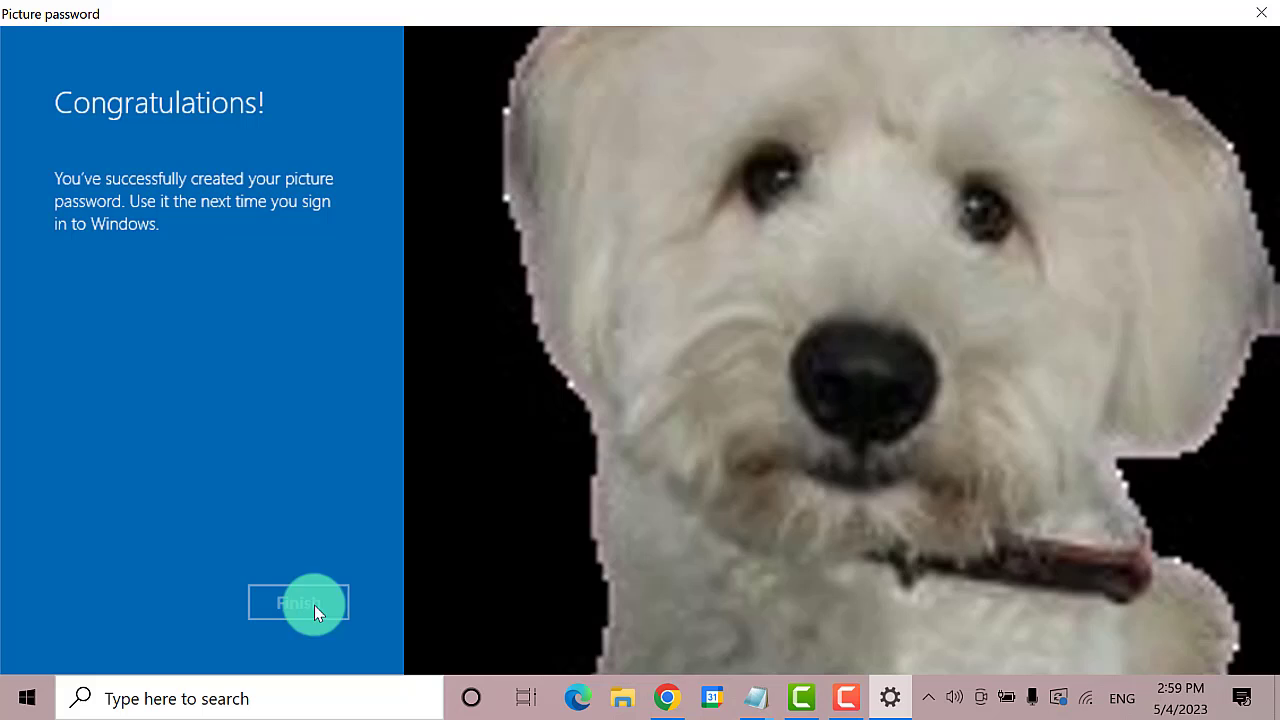
pyautogui.click(298, 602)
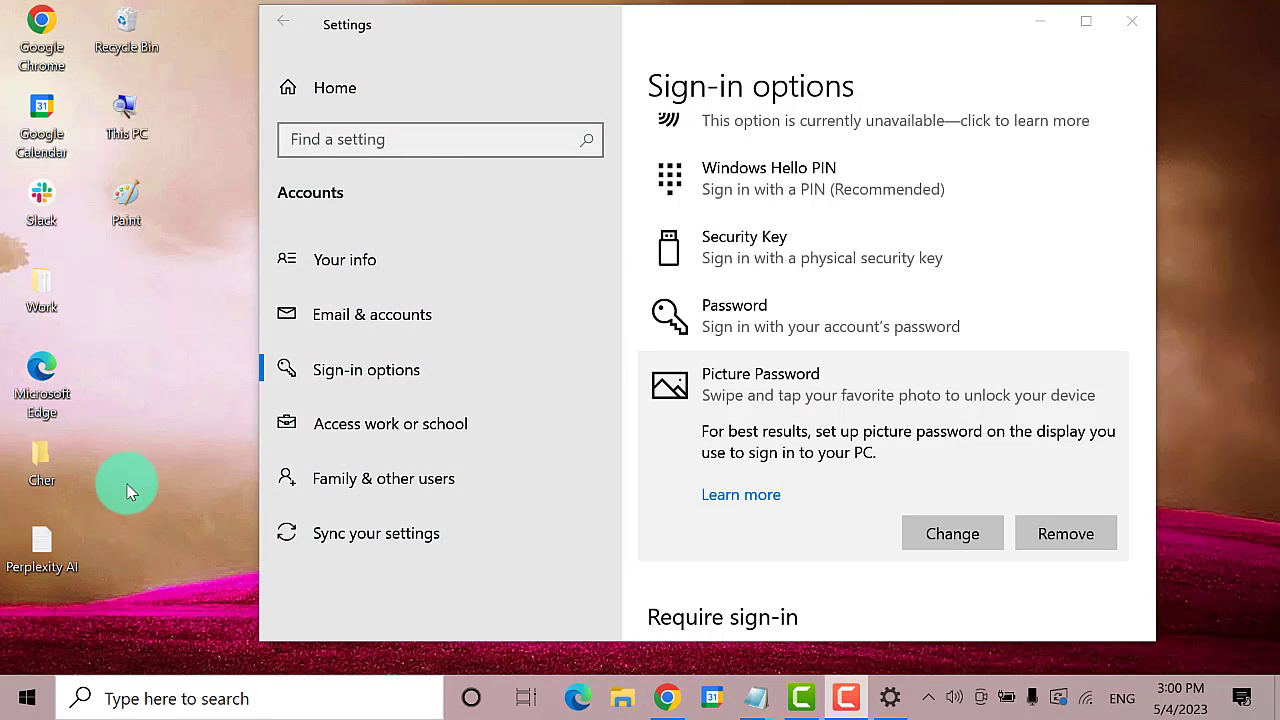
pyautogui.moveTo(152, 472)
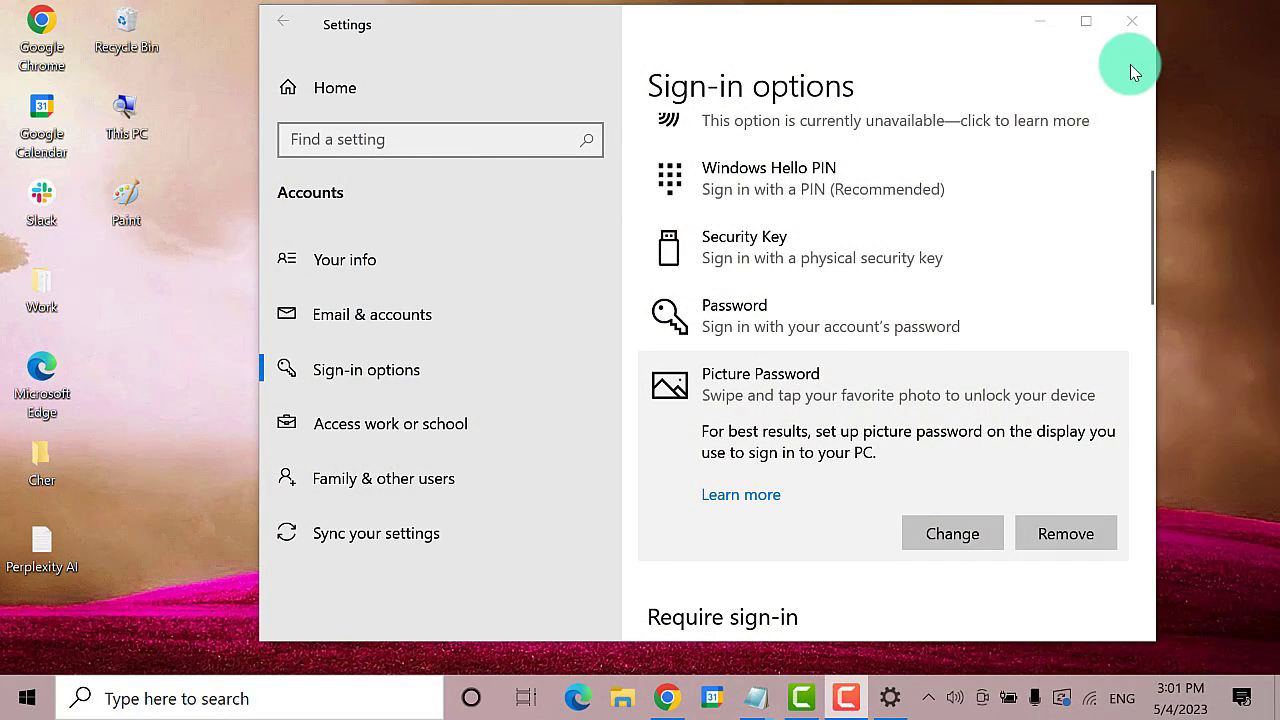
# Close the Settings window, leaving the desktop showing.
pyautogui.click(1132, 20)
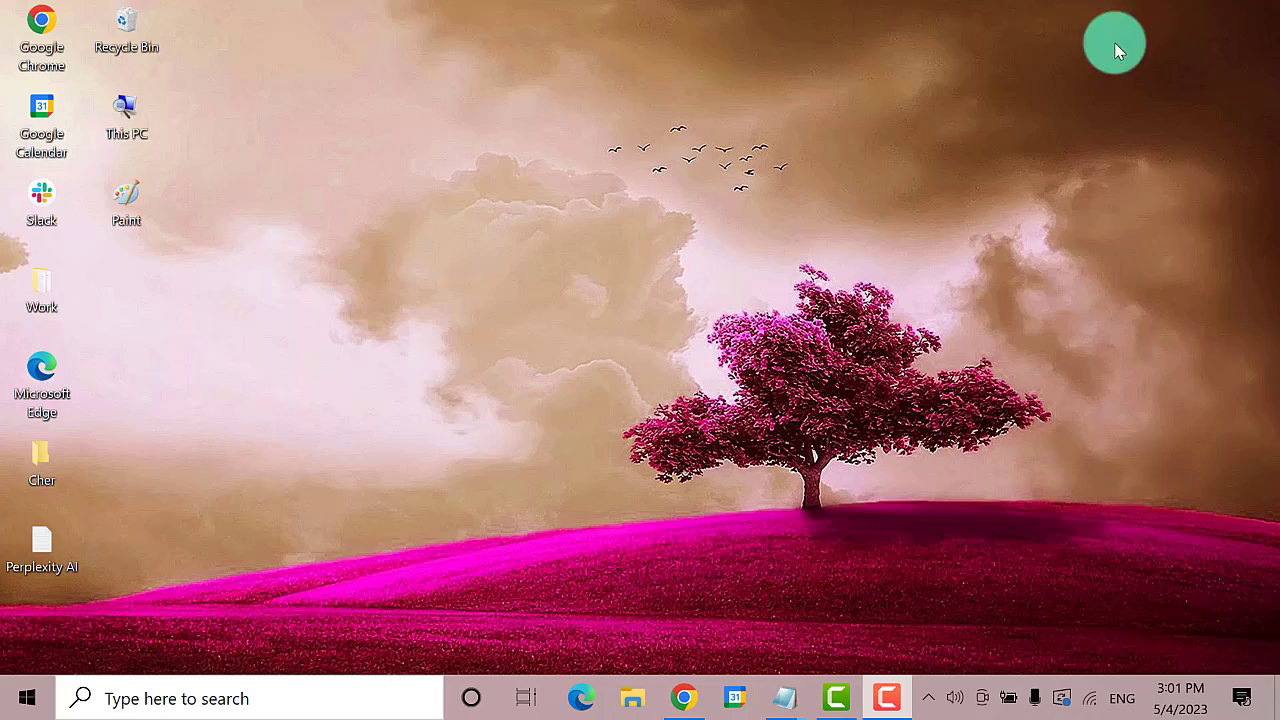